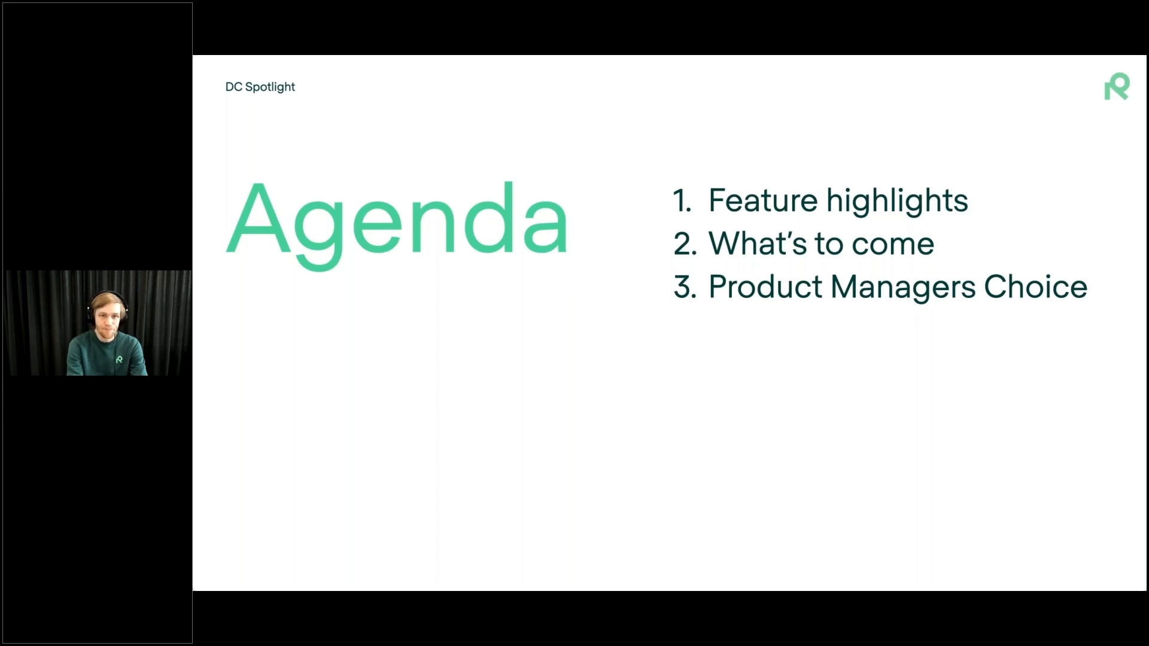
Step: Advance past the Agenda slide to the help-center portal demo slide
key(right)
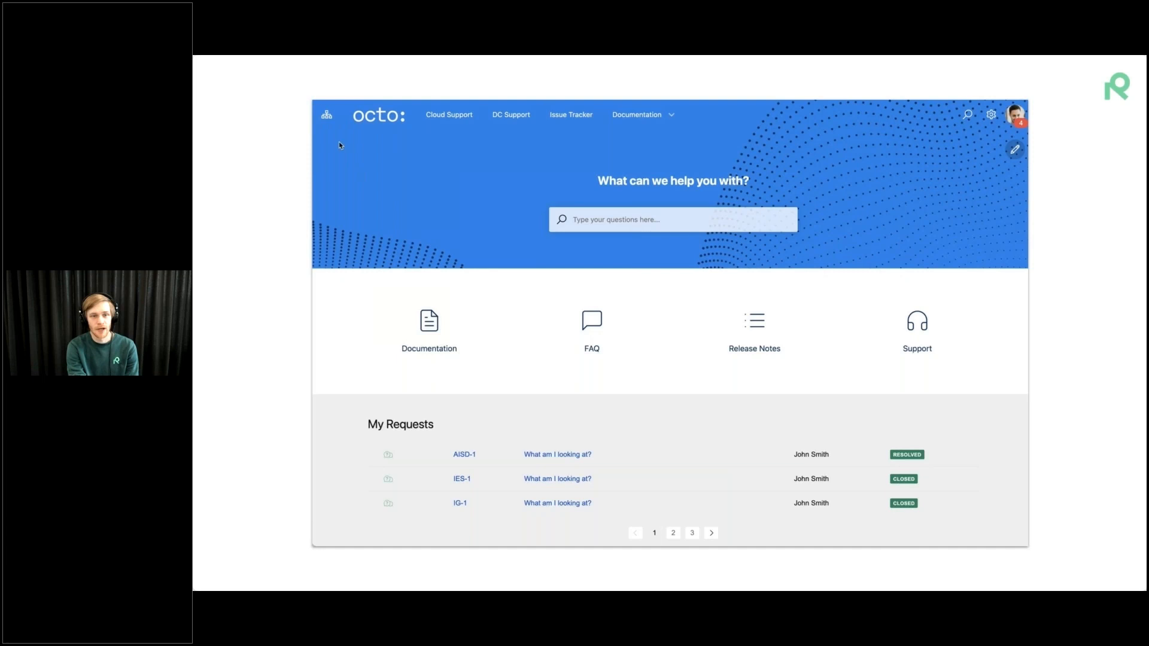
Step: Go from the Octo help center to Confluence, then open and close the site switcher
click(325, 114)
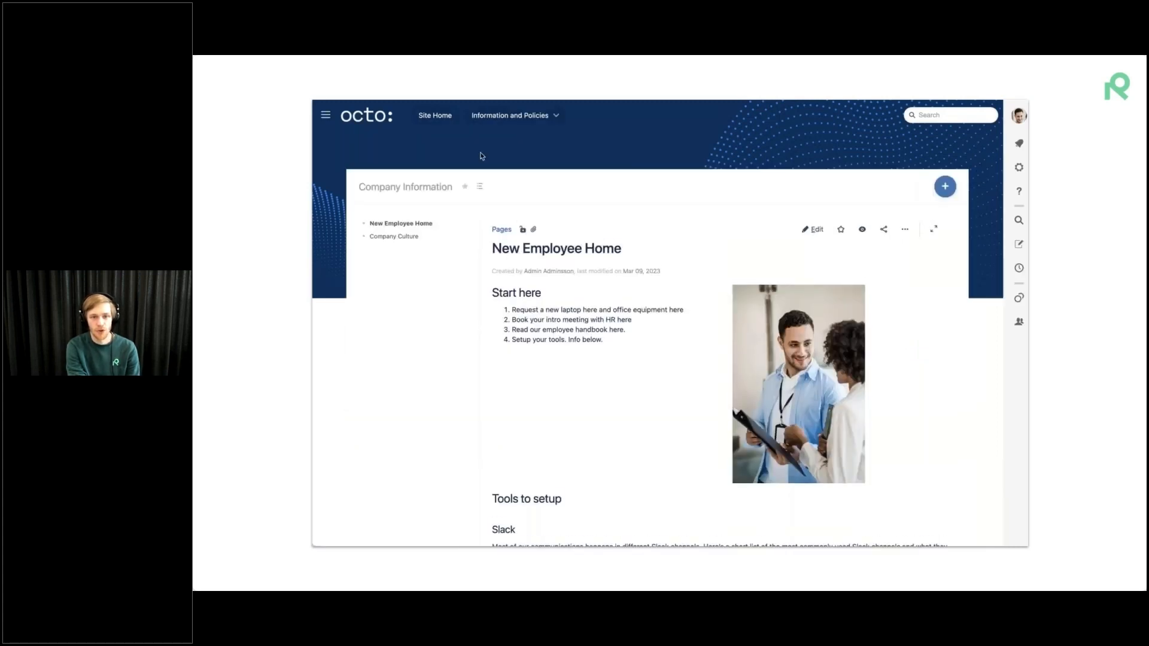
click(326, 115)
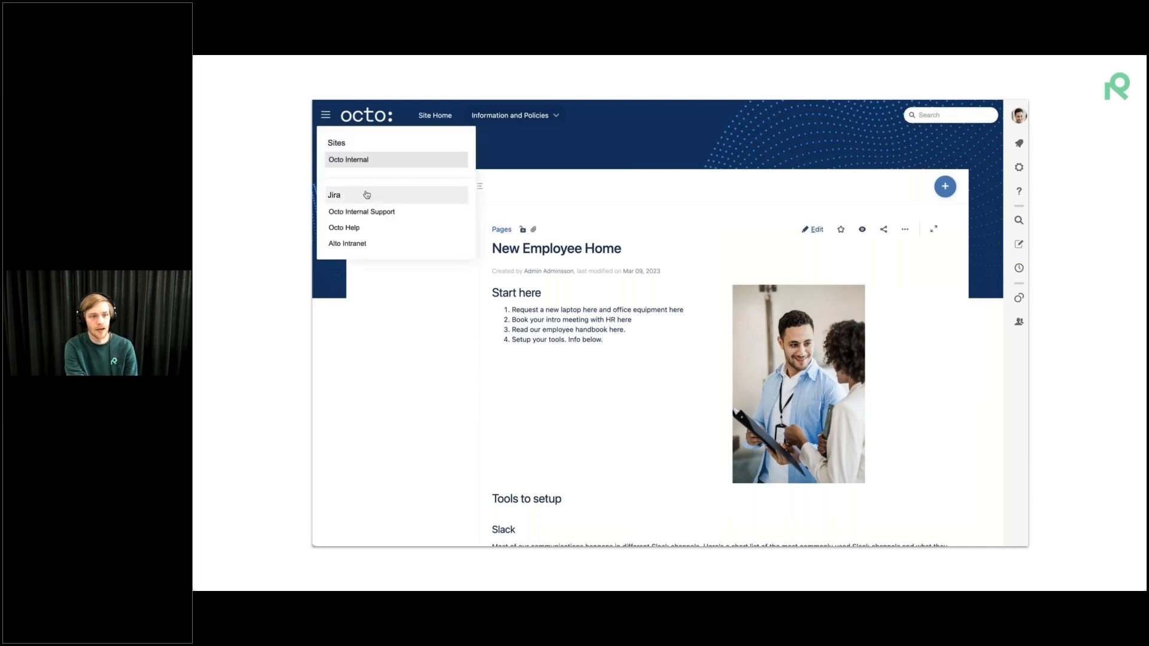
mouse_move(384, 215)
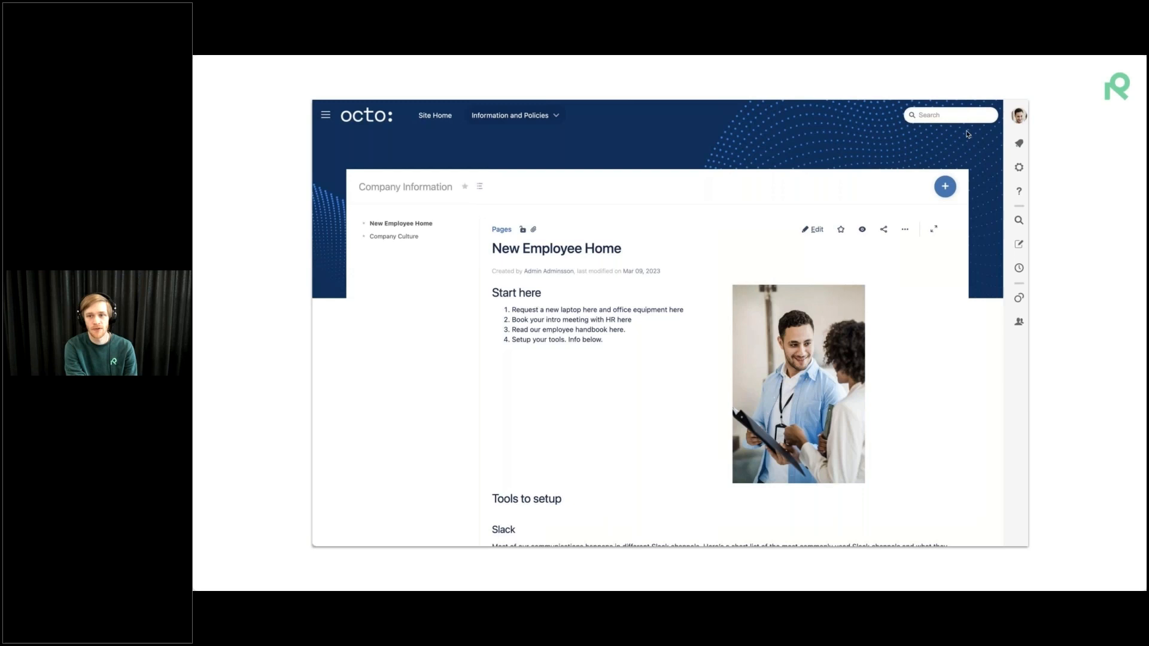
click(1018, 115)
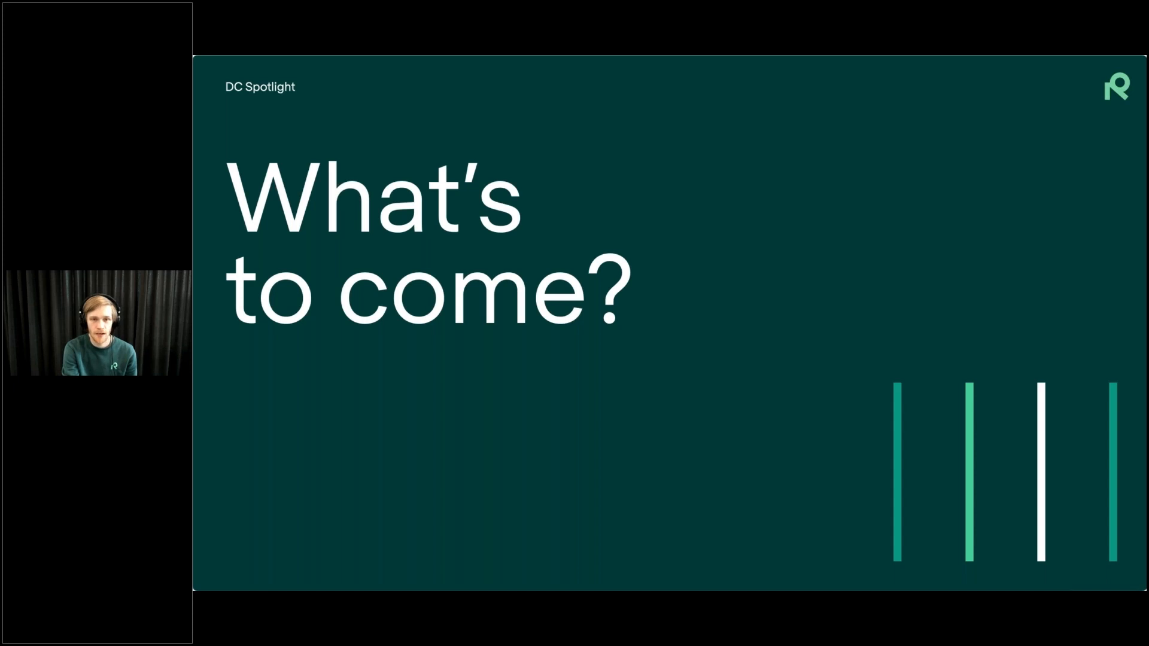
Step: Advance to the "What's to come?" roadmap slide
key(right)
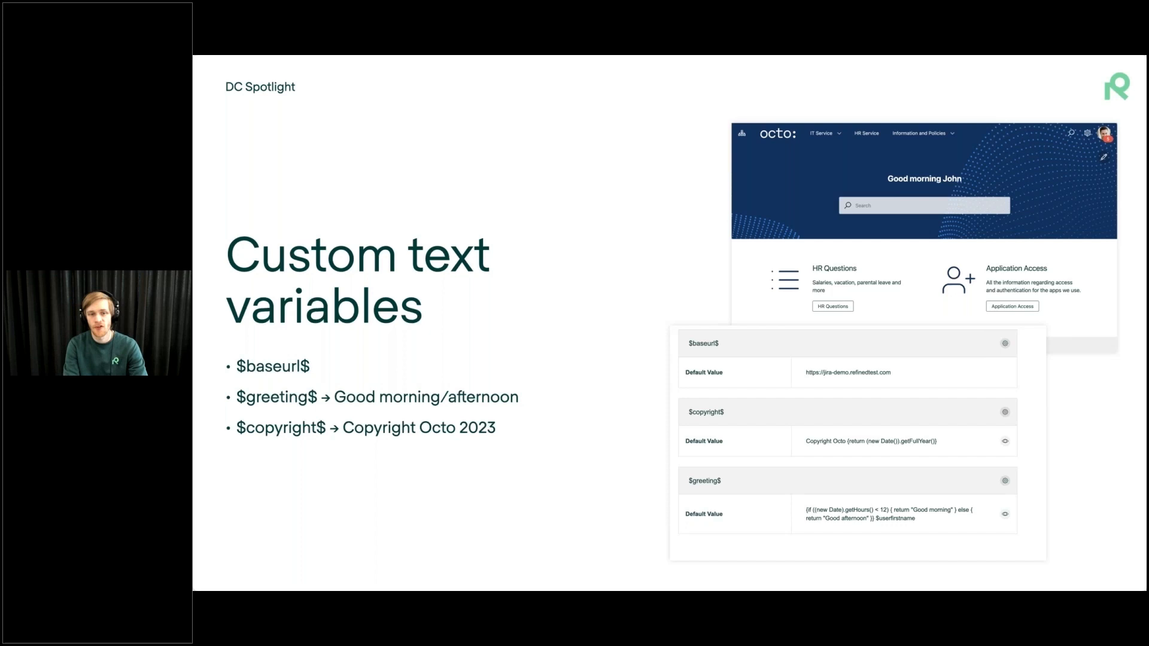
mouse_move(636, 141)
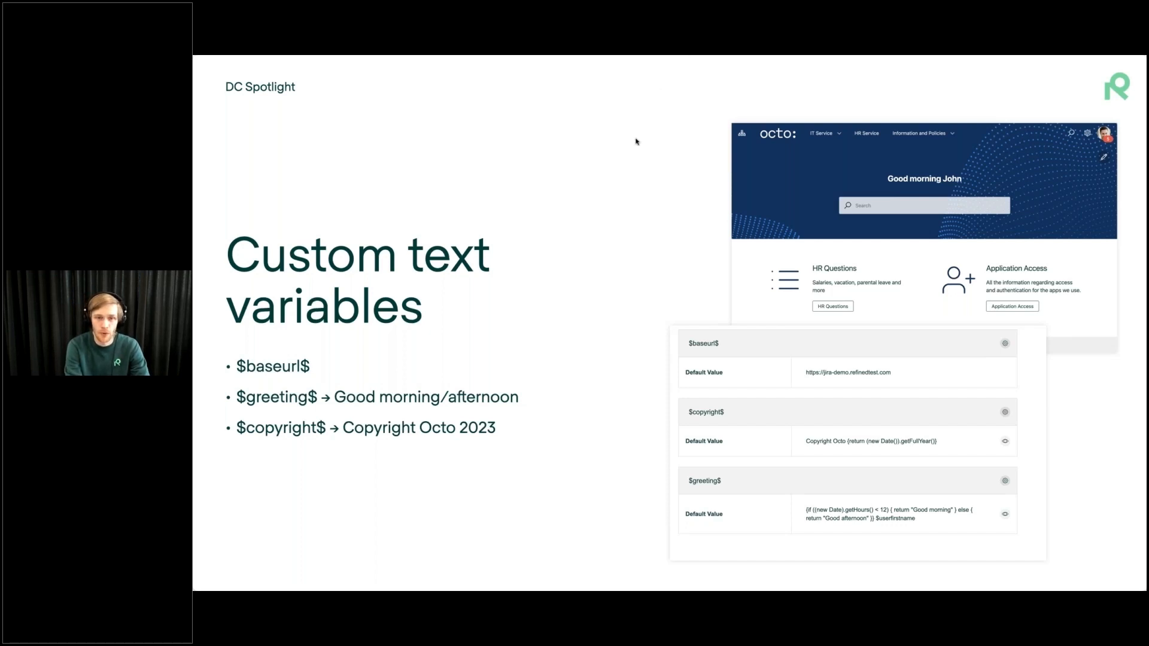